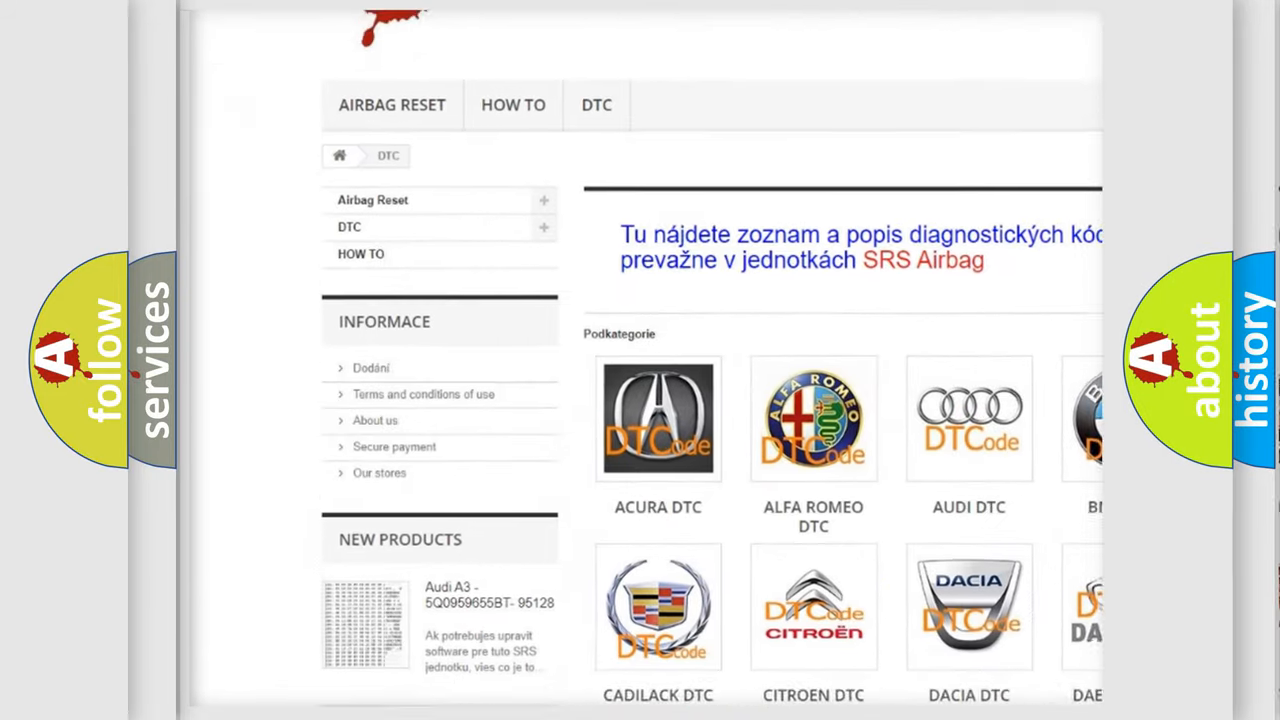
scroll(down, 3)
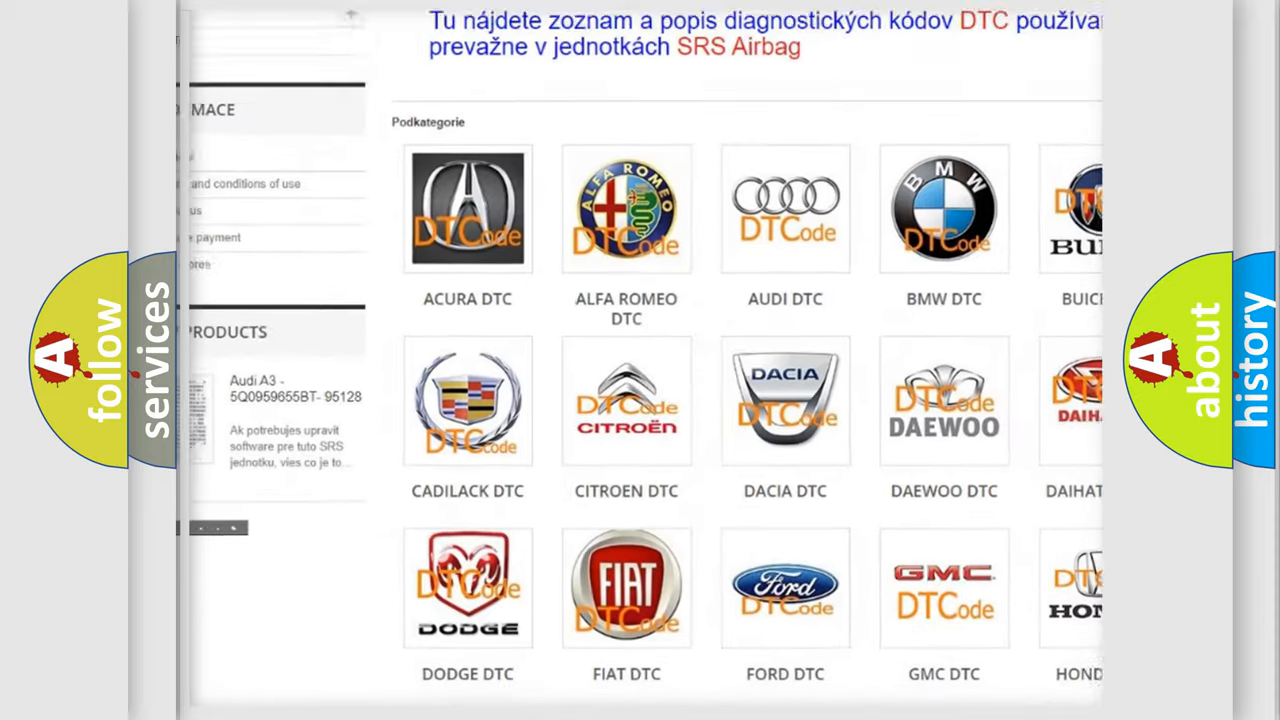
scroll(down, 3)
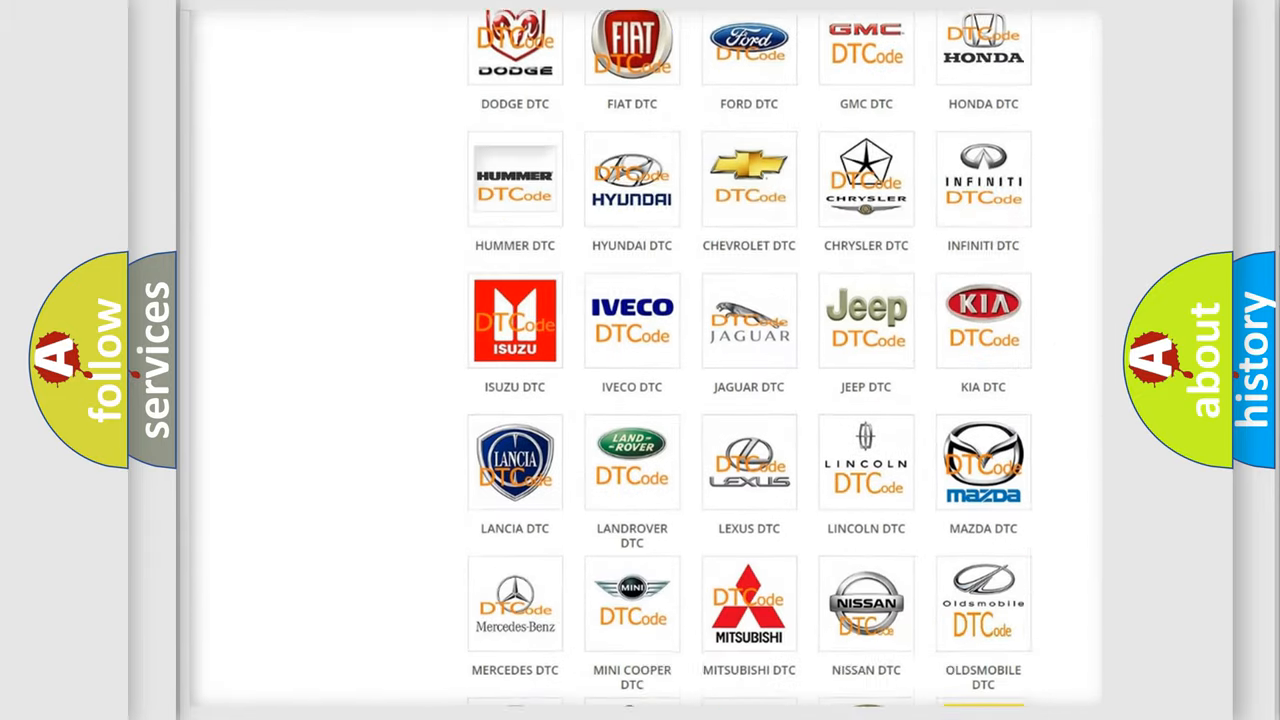
scroll(down, 3)
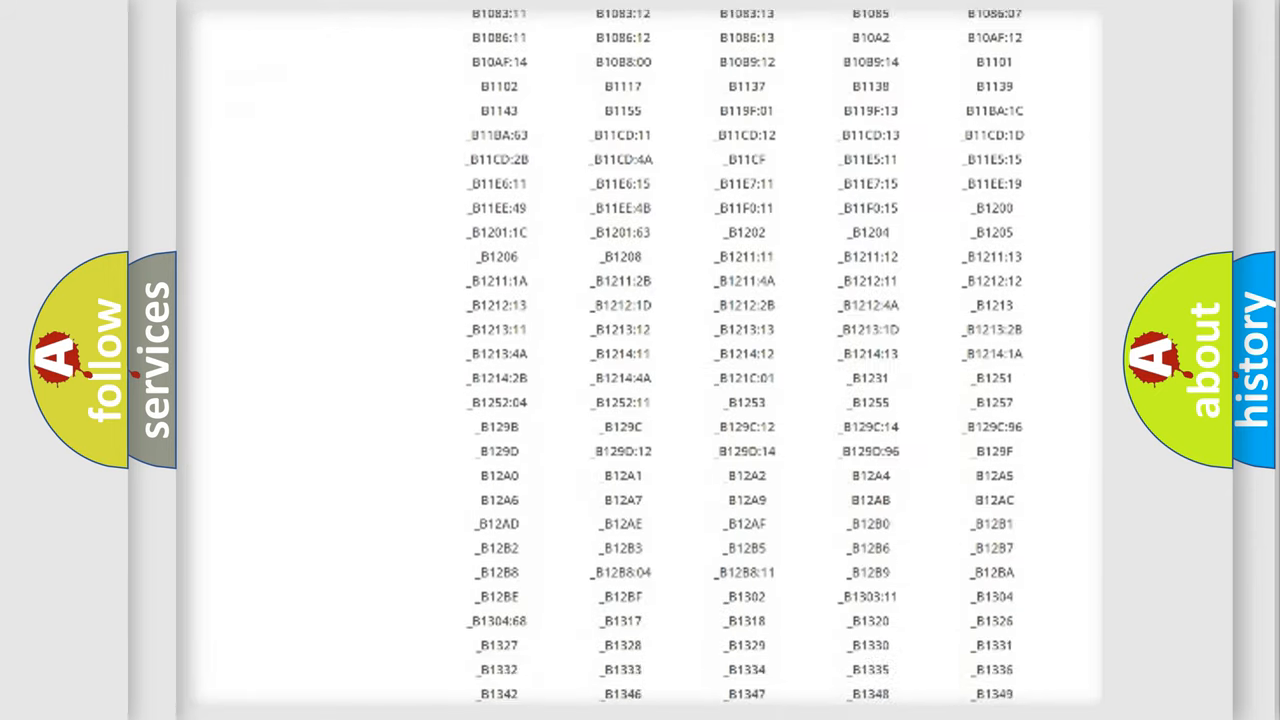
scroll(down, 3)
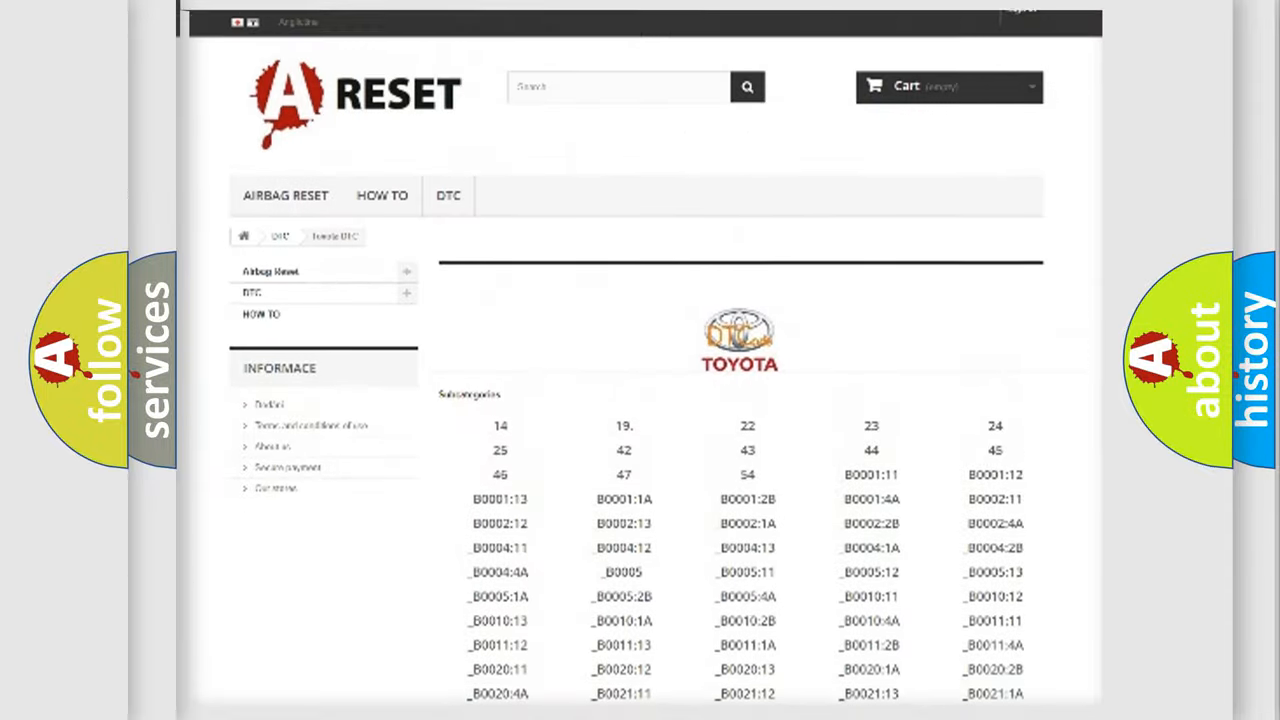
scroll(up, 3)
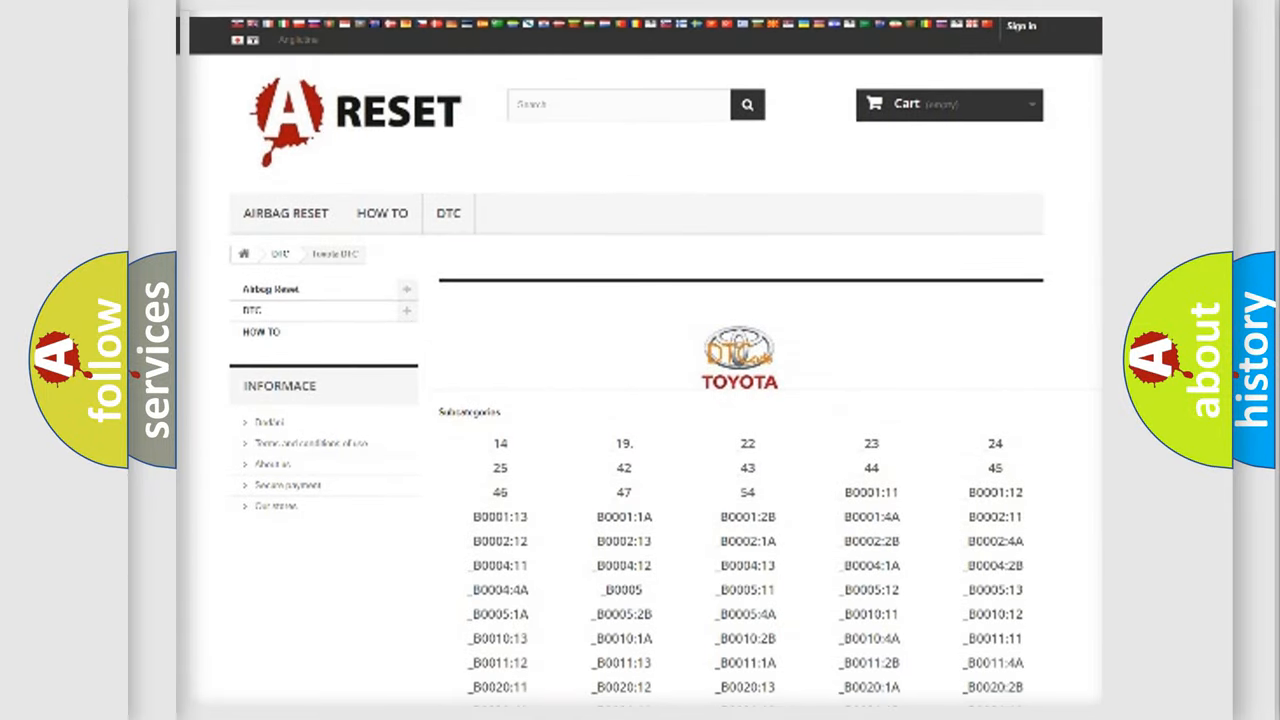